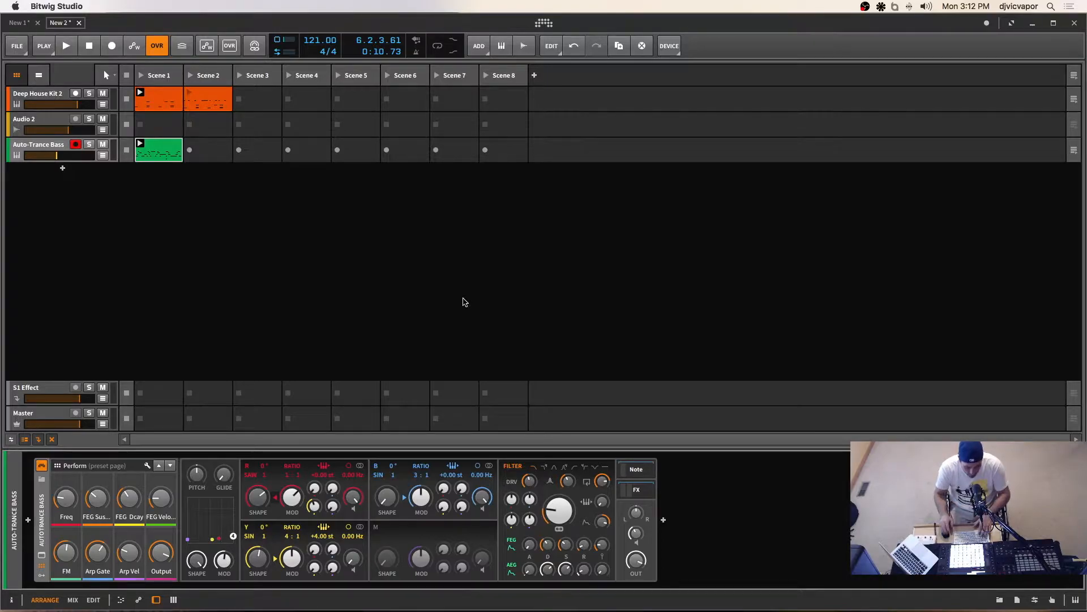
mouse_move(338, 256)
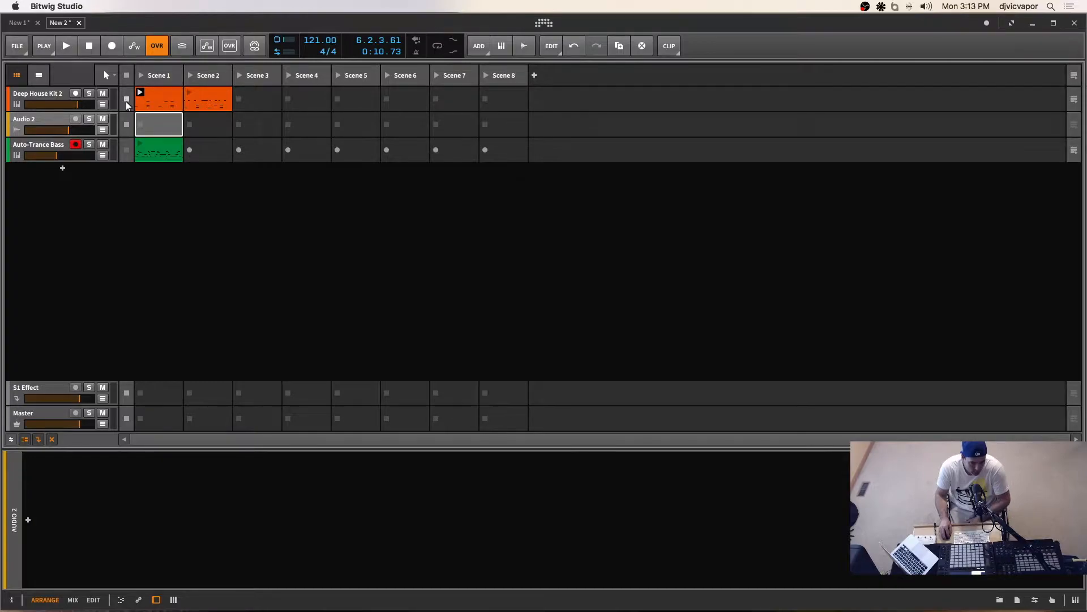
Select the empty Scene 1 slot on the Audio 2 track for a new clip
click(65, 46)
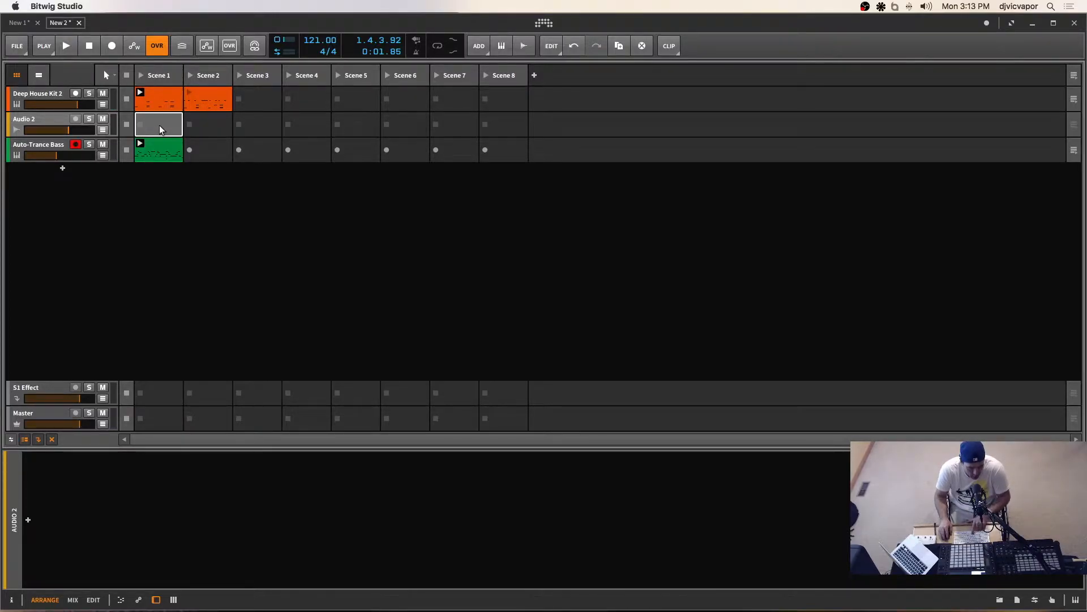
Browse Beatport Sounds Loops > Top Loops for the empty slot and preview BP Top Loop 1
double_click(158, 124)
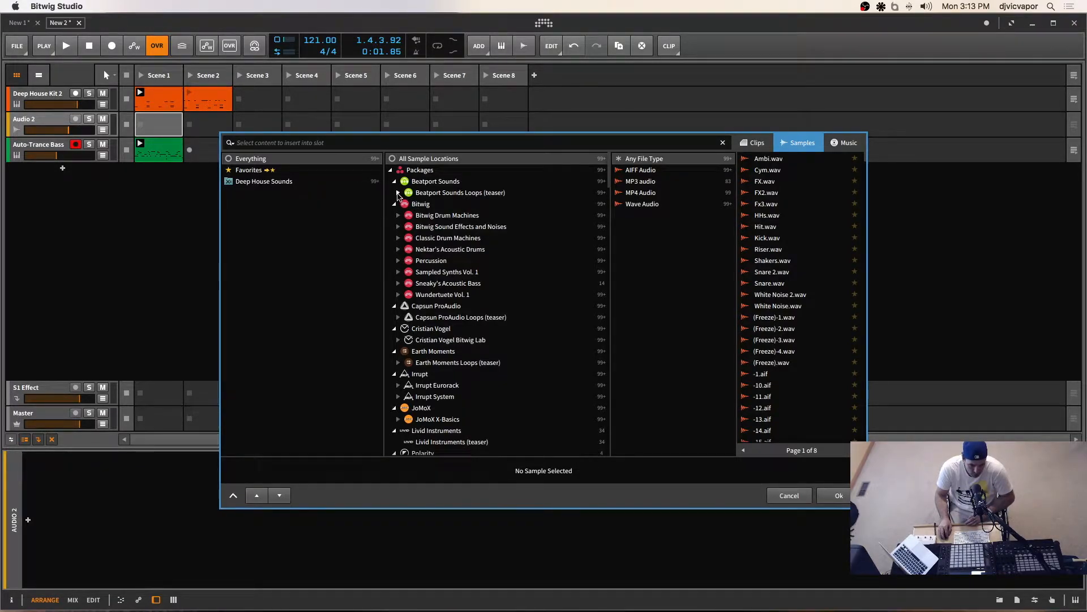
click(392, 193)
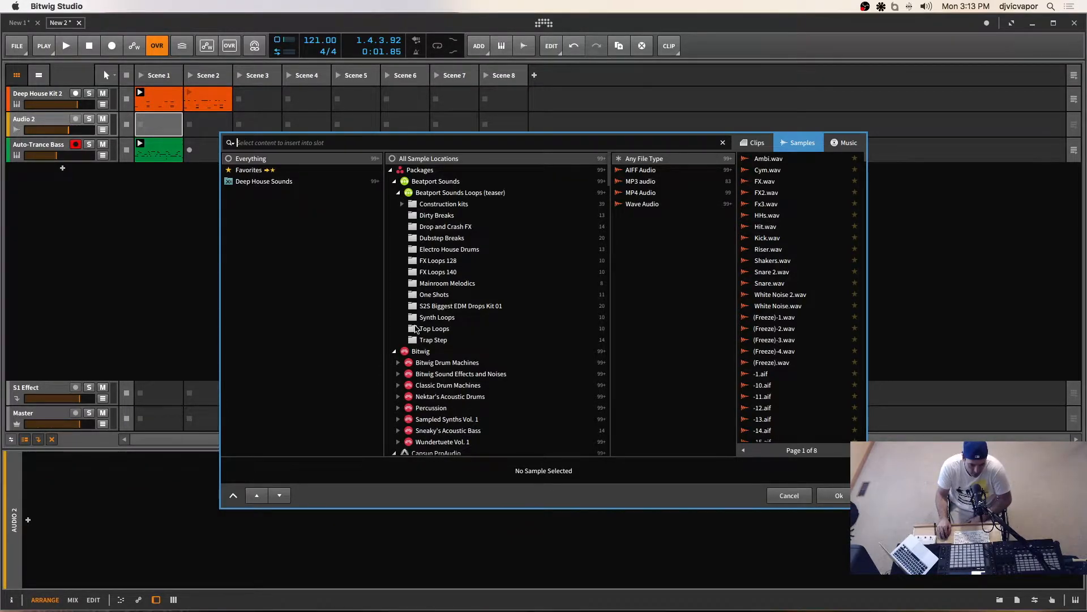
click(434, 328)
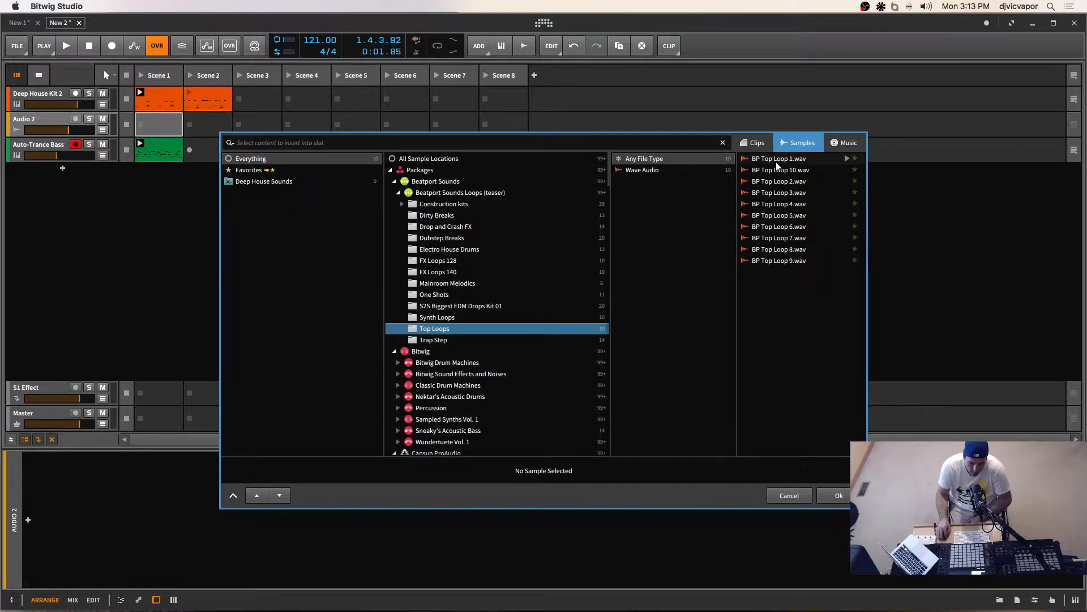
click(779, 159)
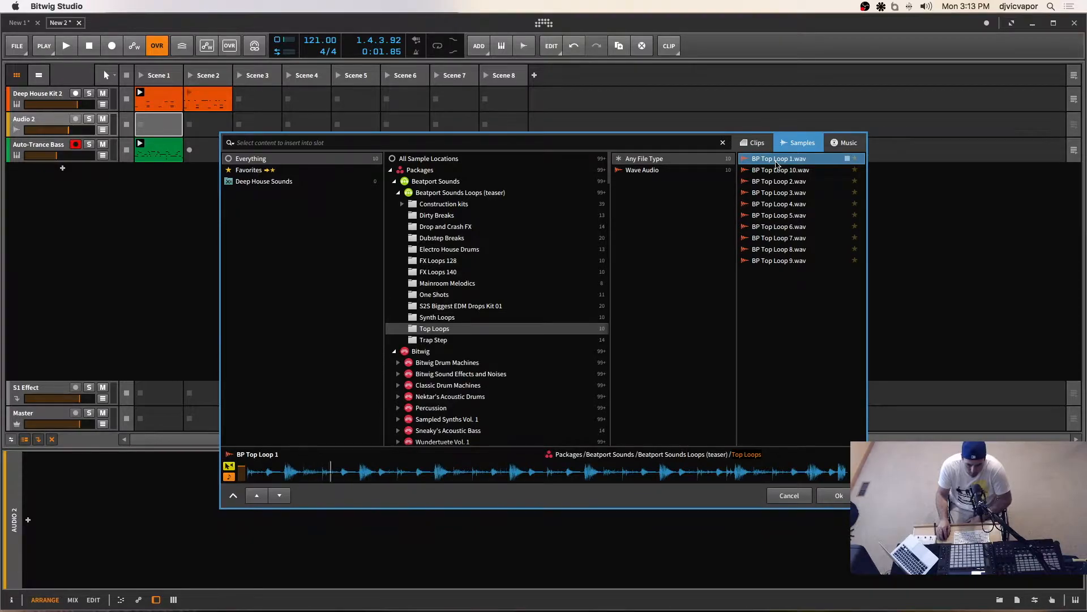
click(67, 45)
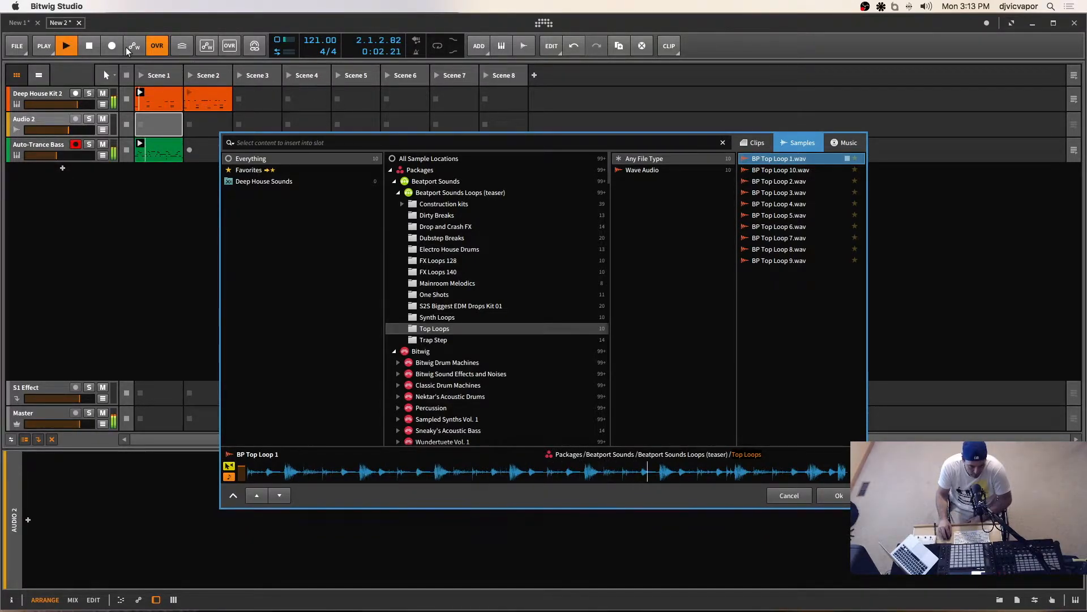
click(88, 45)
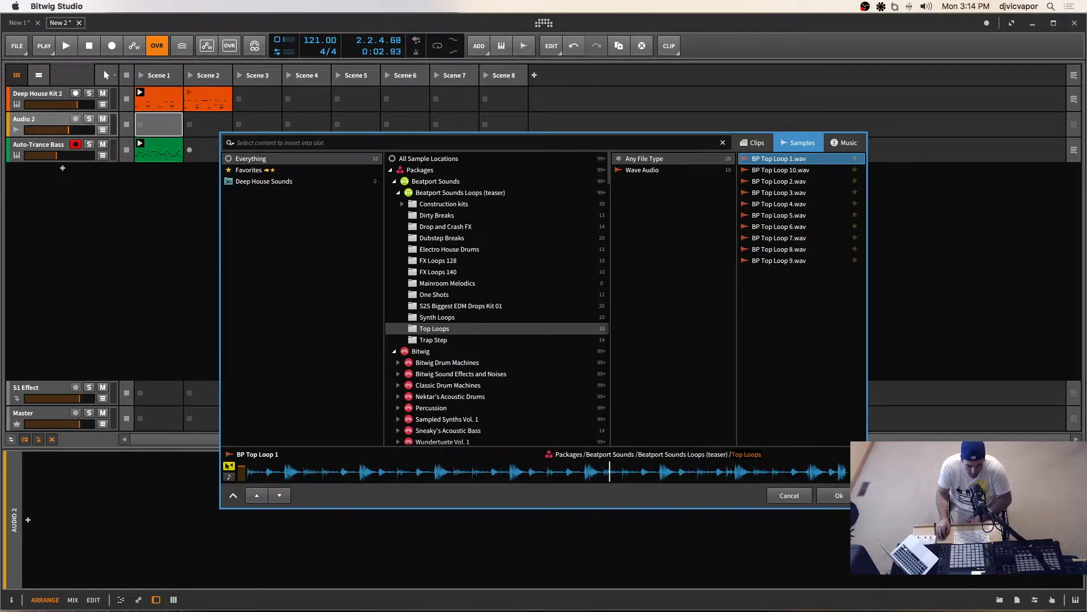
mouse_move(774, 220)
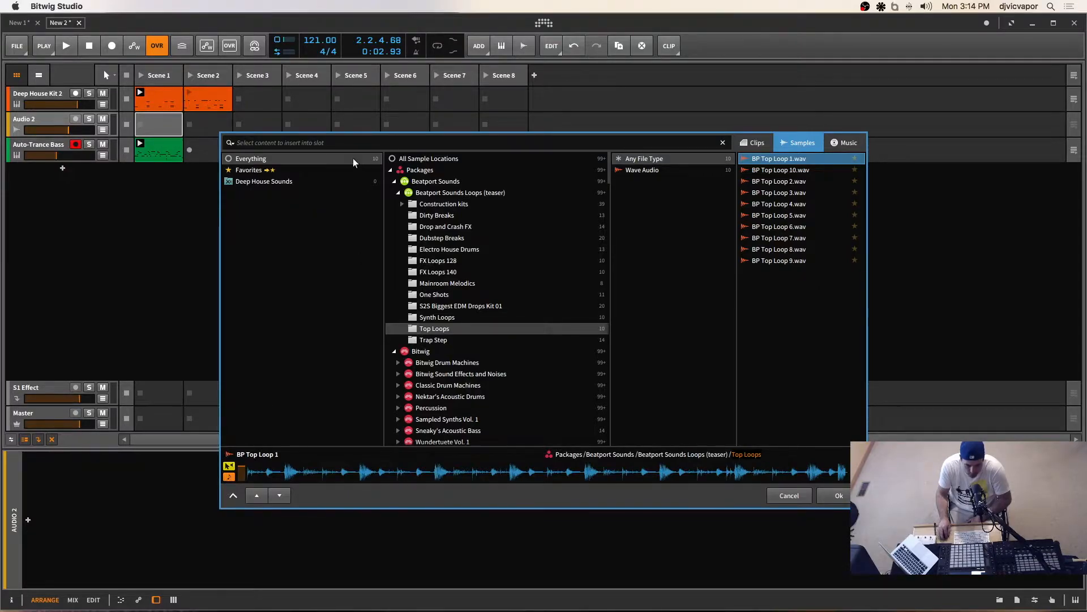
mouse_move(146, 77)
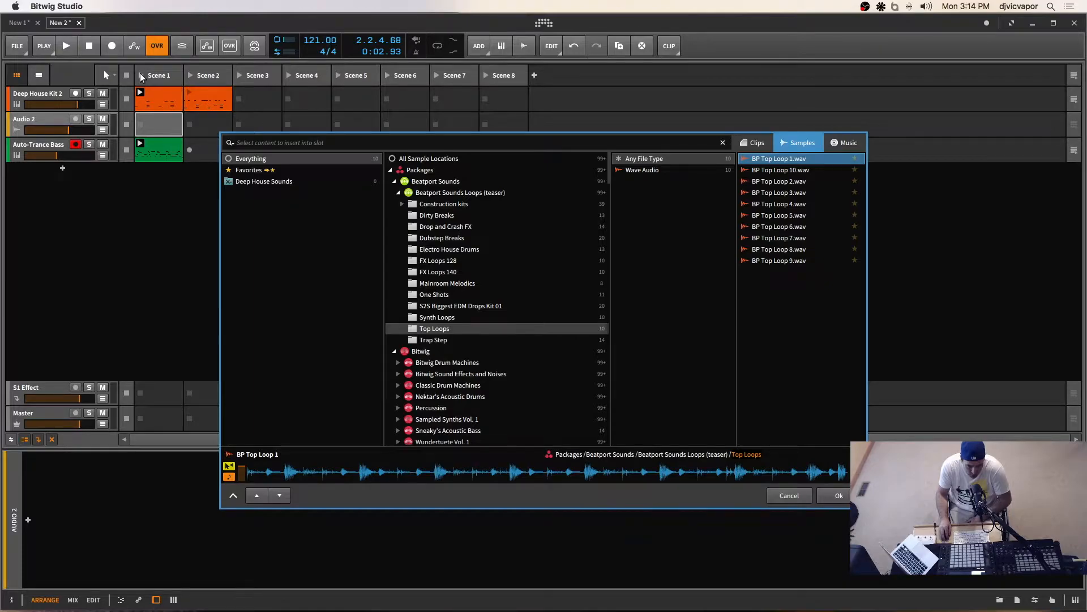
With Scene 1 playing, audition BP Top Loops 10, 2, 4, 5, 6, 7 and insert BP Top Loop 7
click(66, 46)
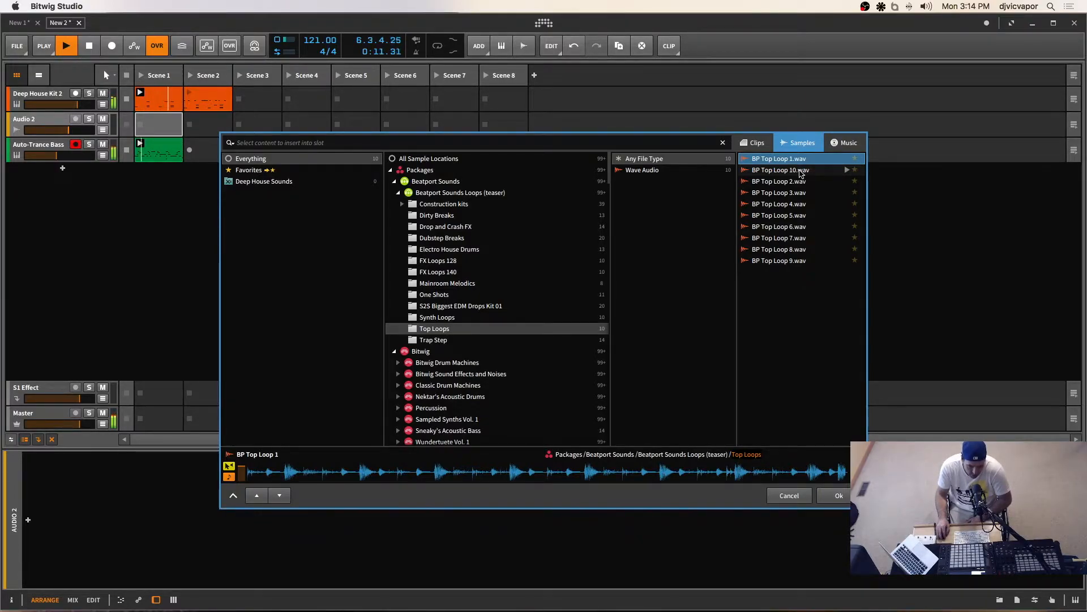
click(780, 170)
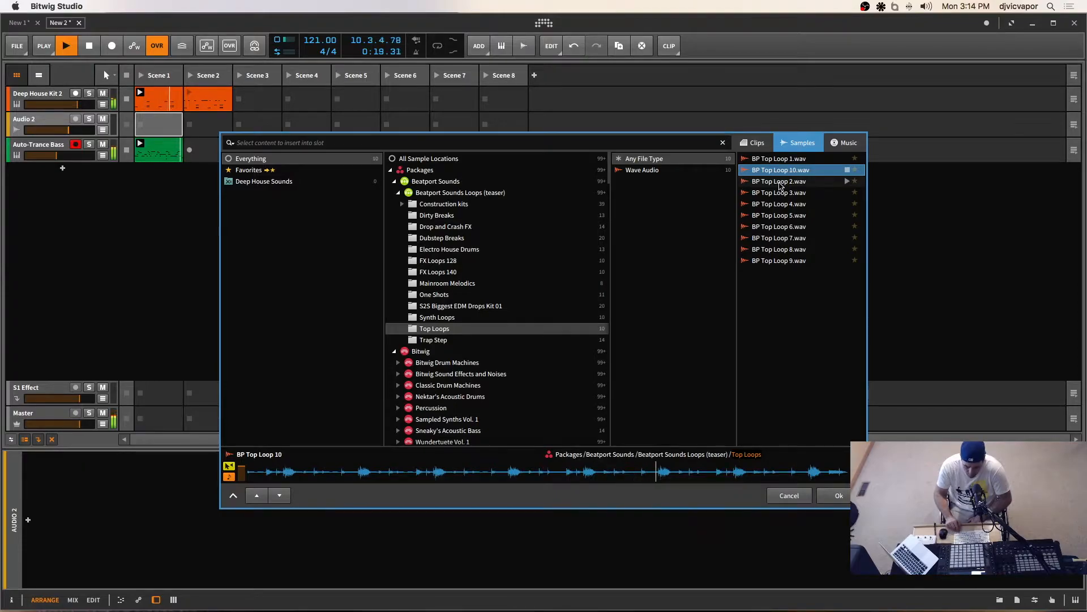
click(780, 181)
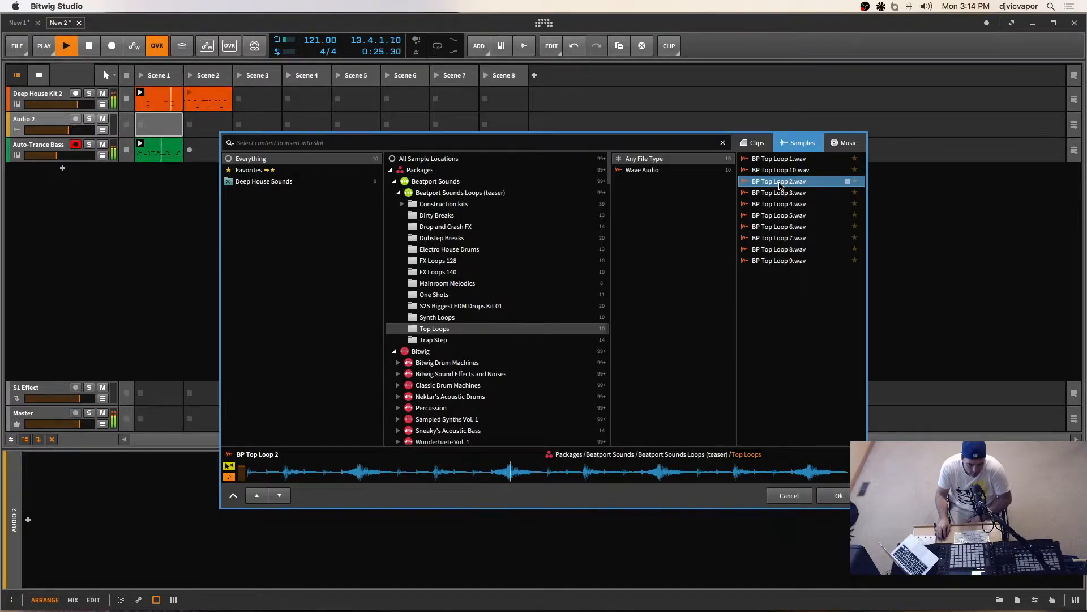
click(780, 191)
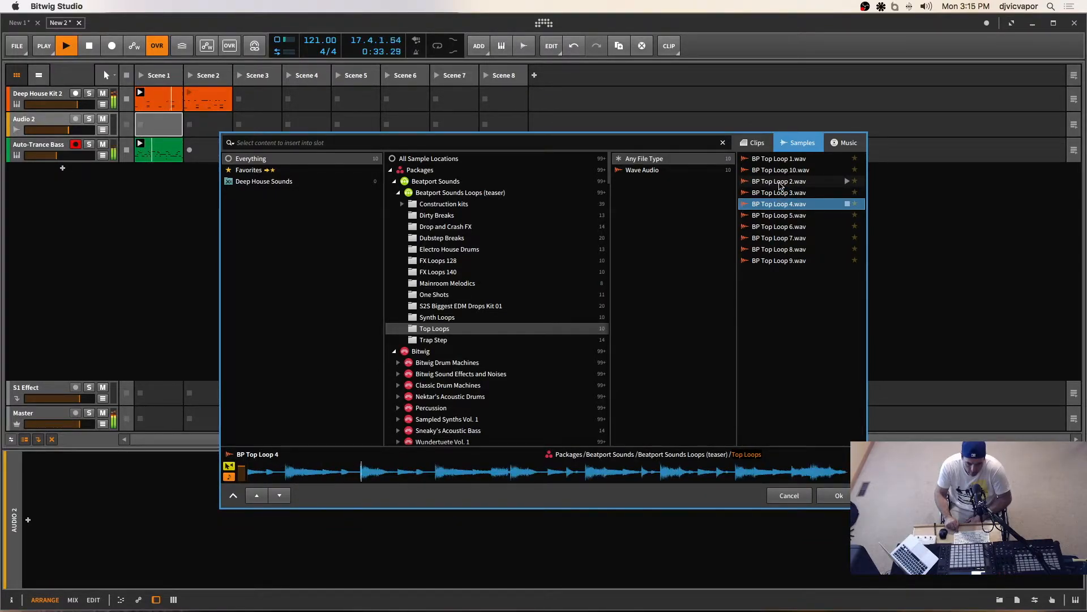
click(780, 215)
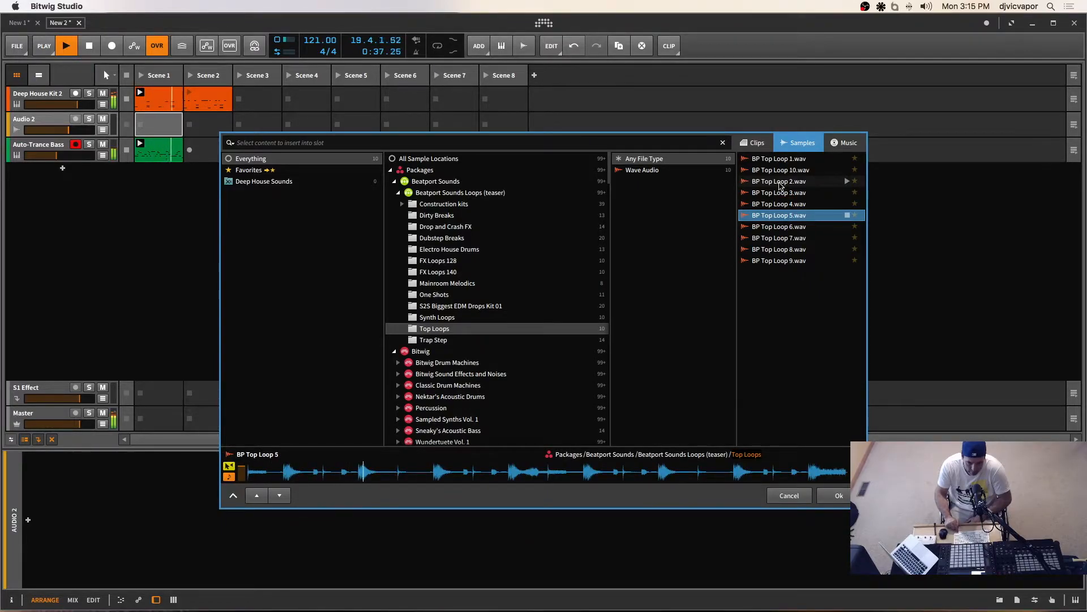
click(779, 227)
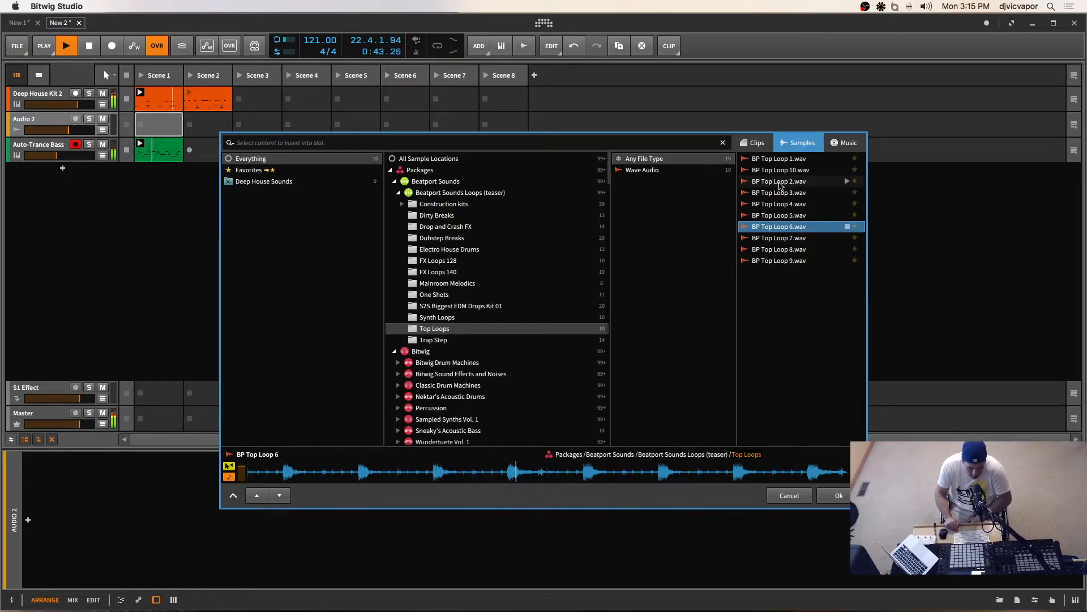
click(779, 237)
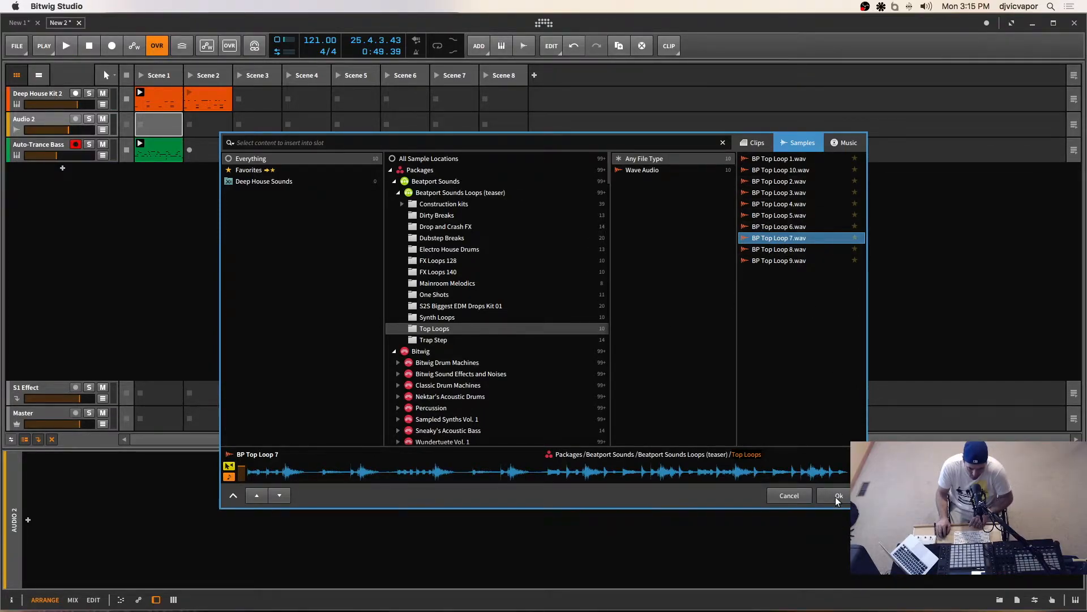
click(839, 496)
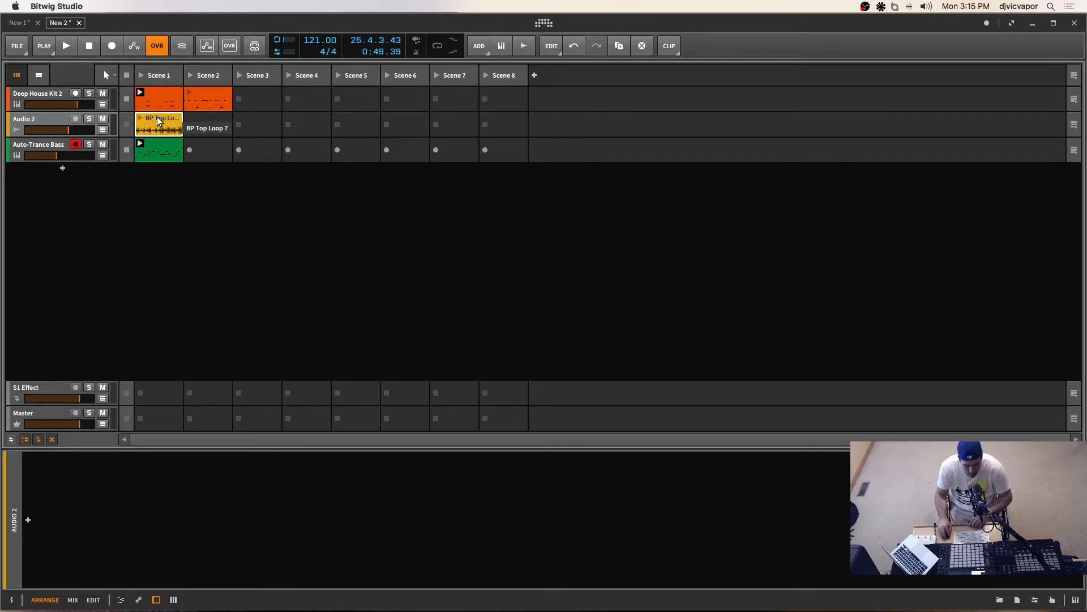
Bring the BP Top Loop 7 clip into the clip editor for loop editing
double_click(159, 123)
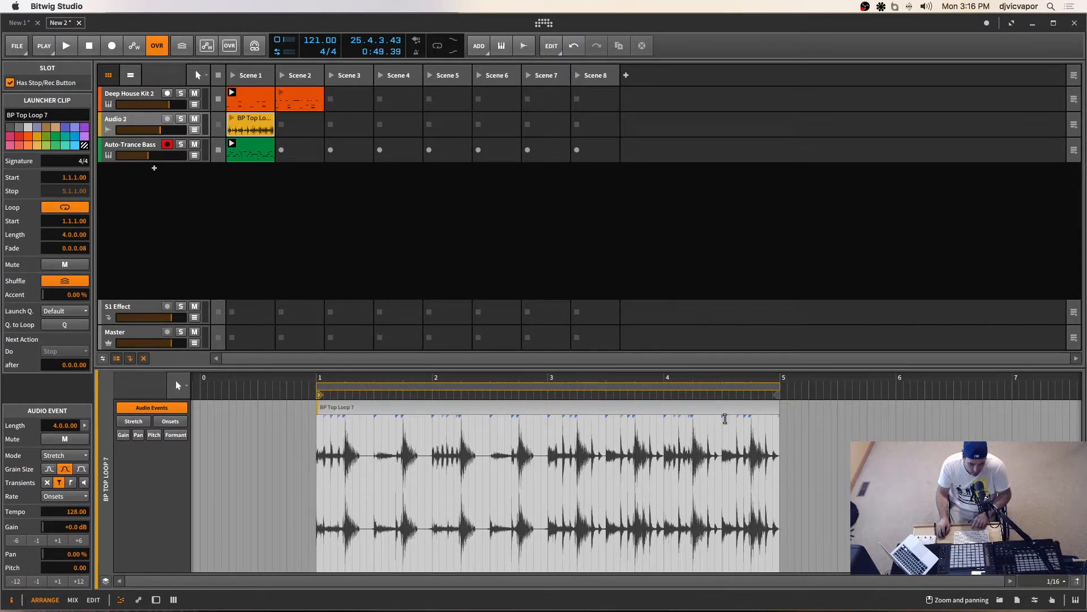
mouse_move(763, 408)
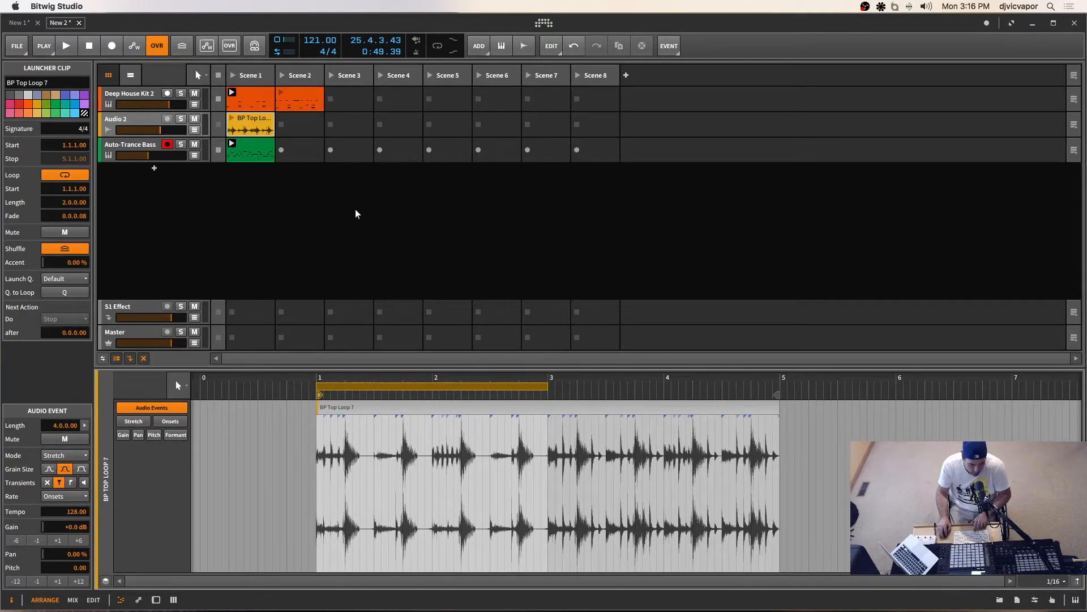
Halt transport playback so BP Top Loop 7 stops looping
click(181, 118)
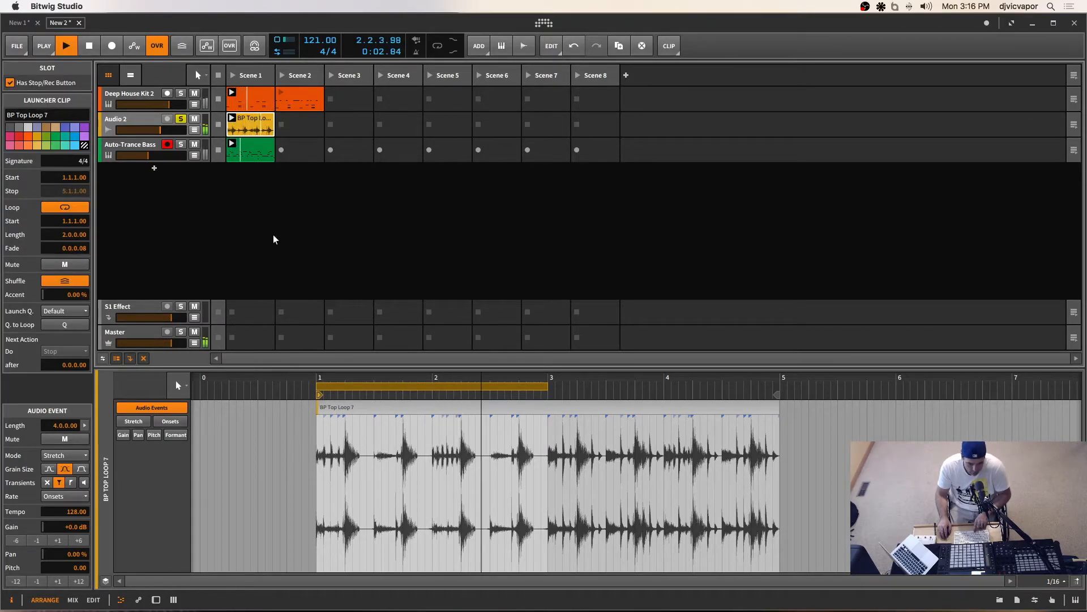
click(88, 45)
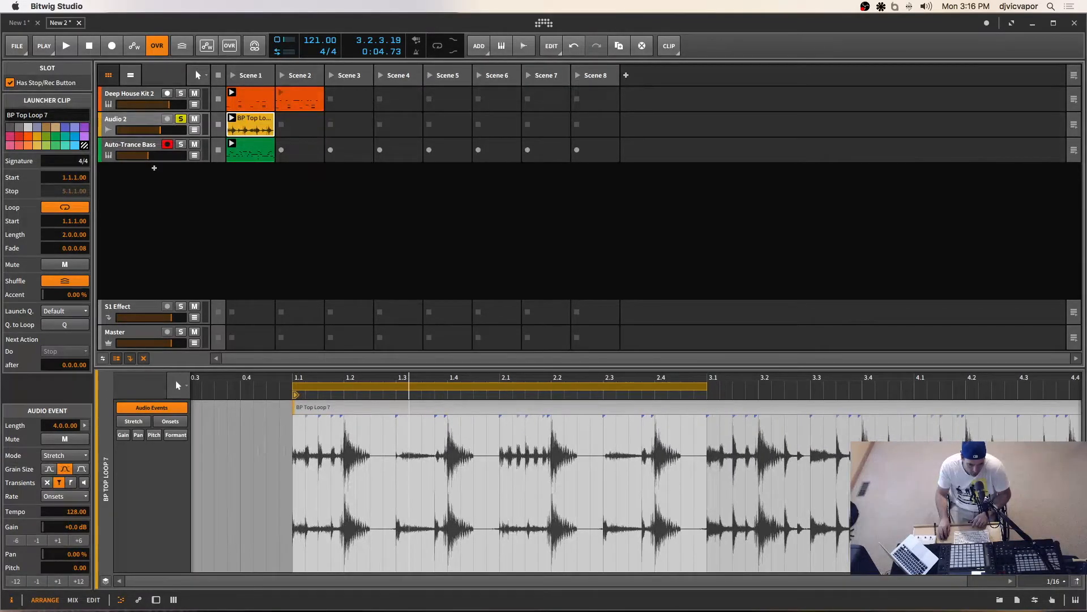
While playing, try Slice and Elastique stretch modes, then settle on Elastique Eco
click(64, 455)
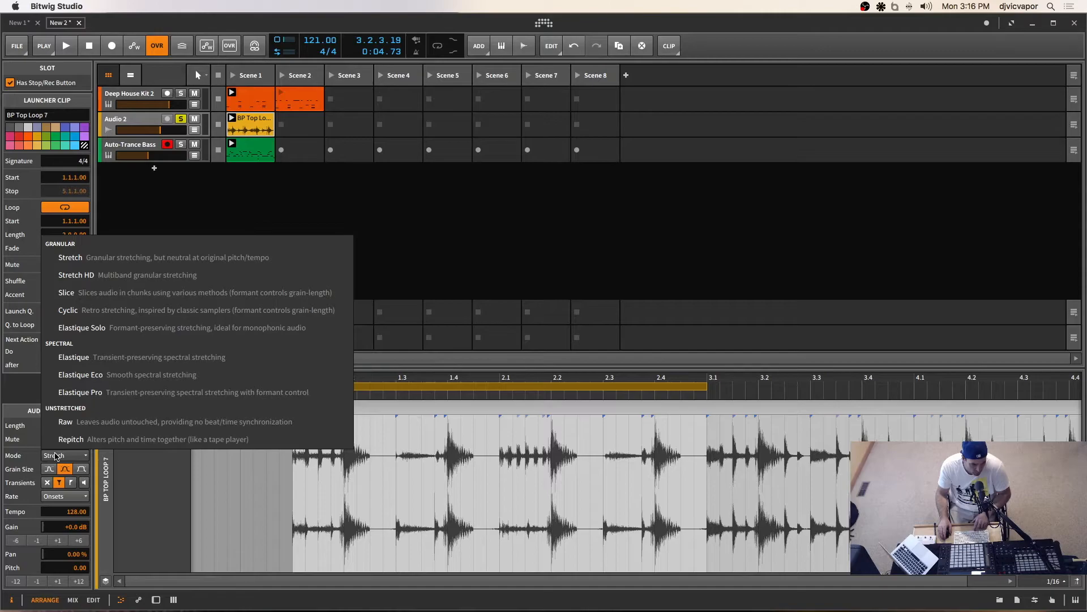
mouse_move(125, 328)
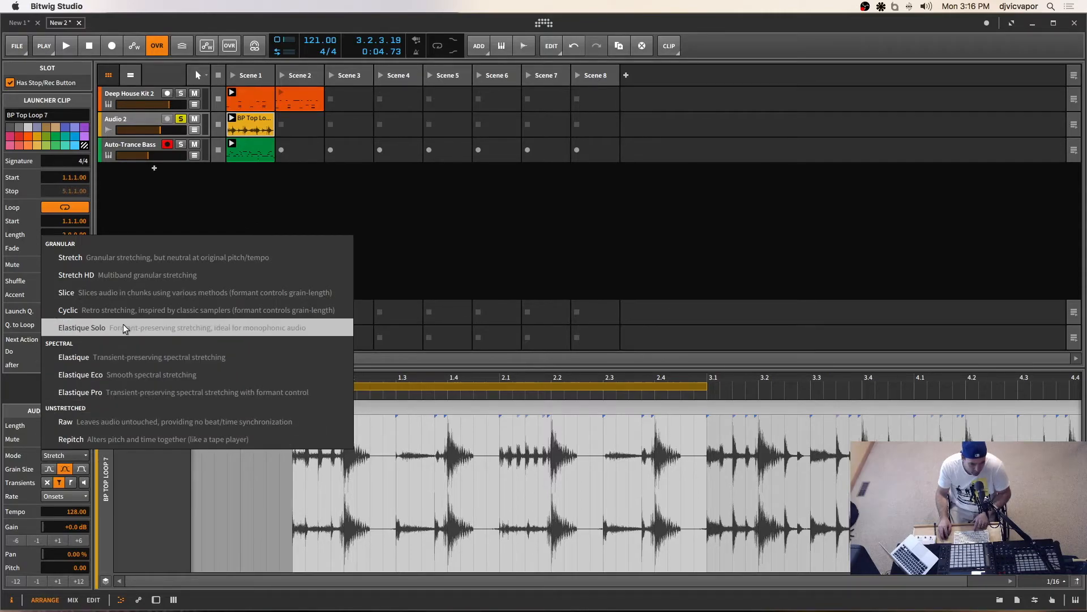
mouse_move(145, 224)
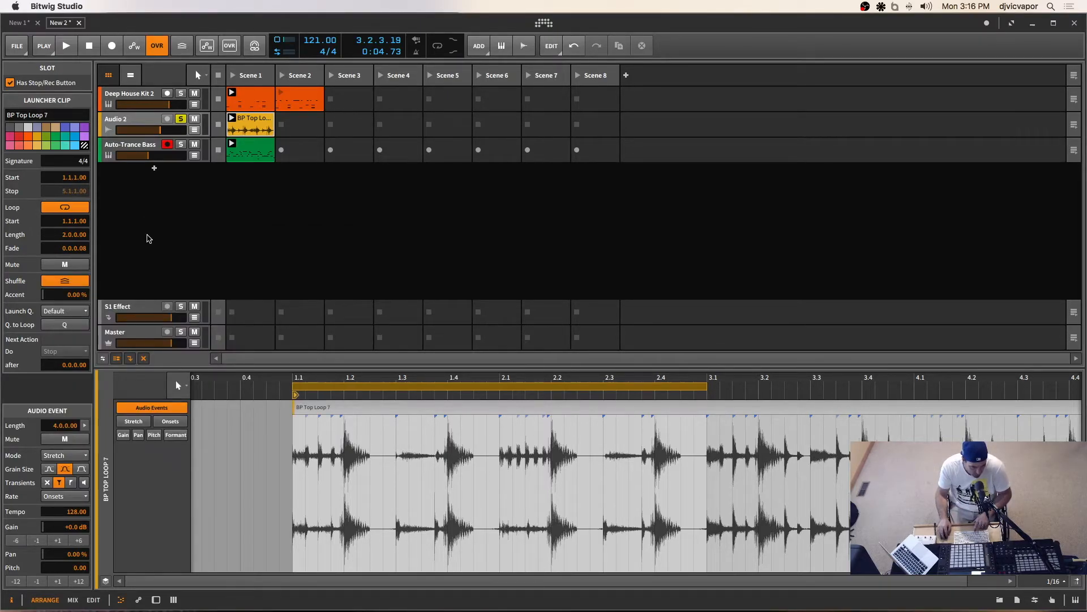
mouse_move(223, 234)
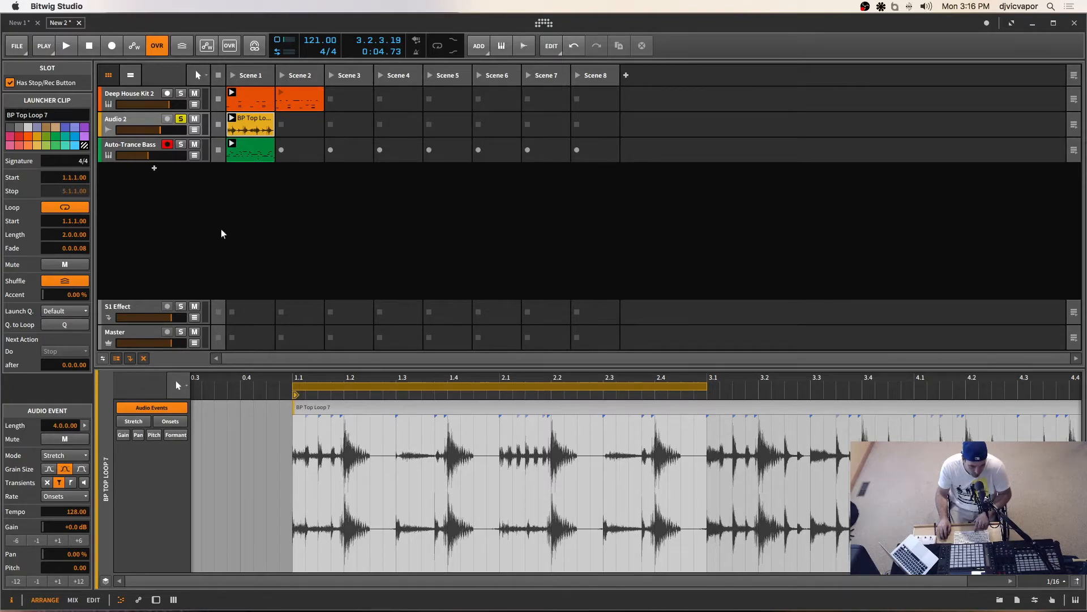
click(67, 46)
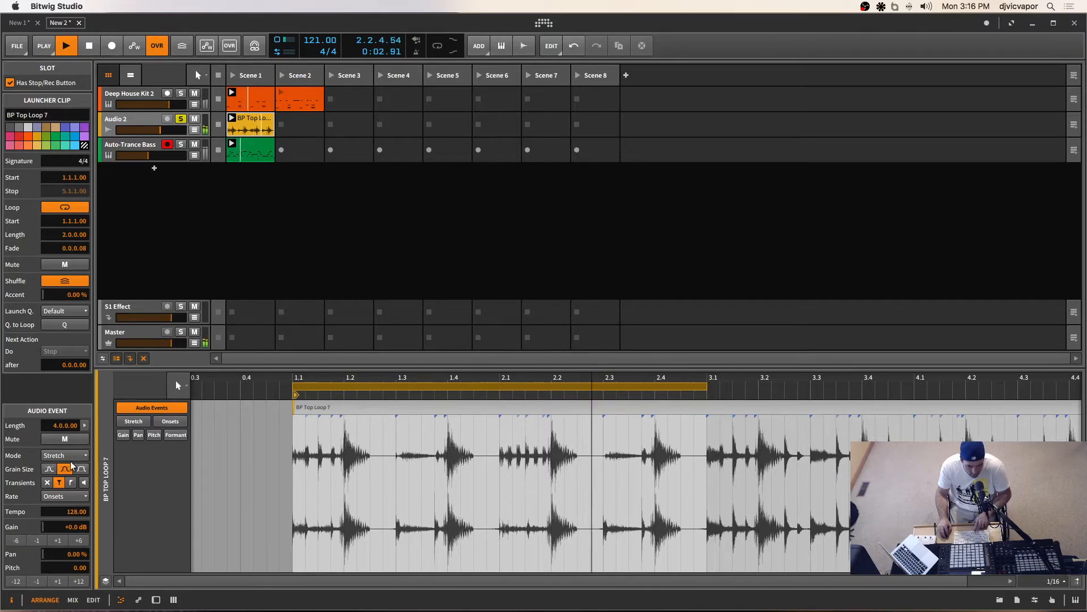
click(63, 455)
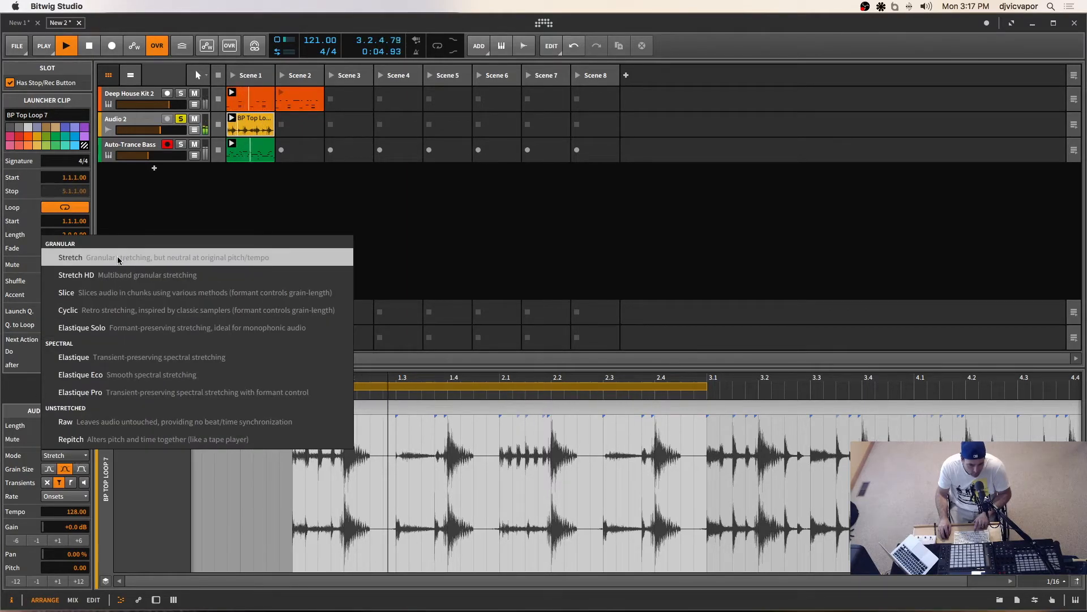
click(70, 258)
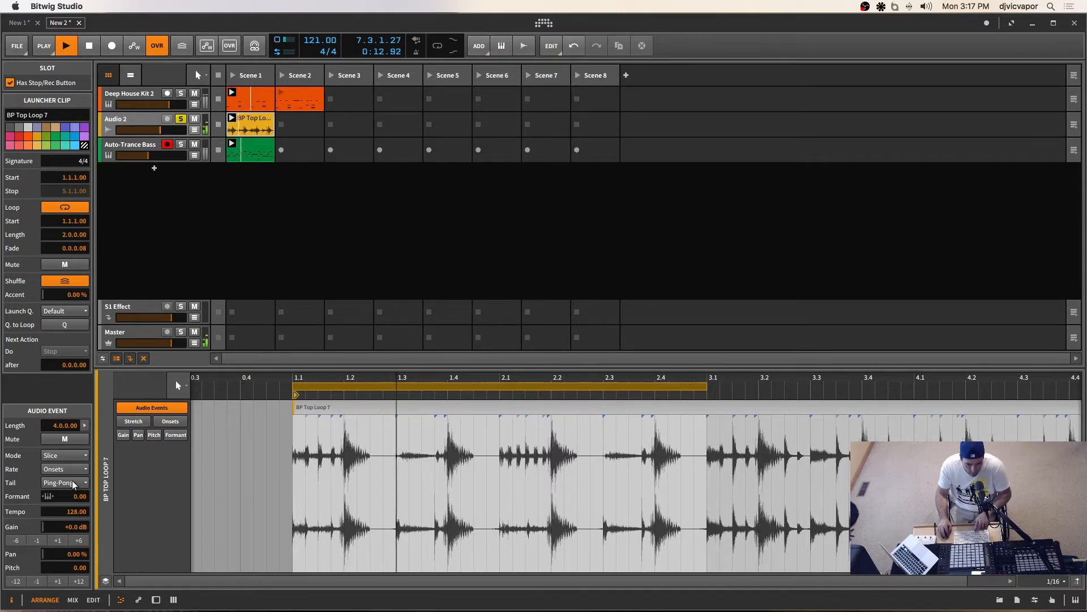
click(62, 455)
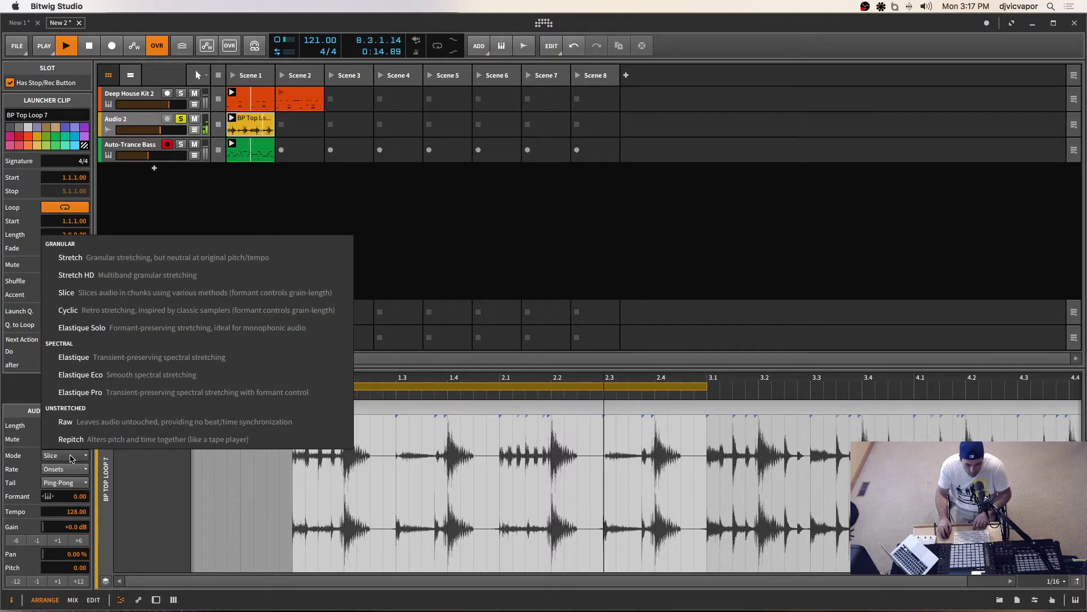
click(72, 357)
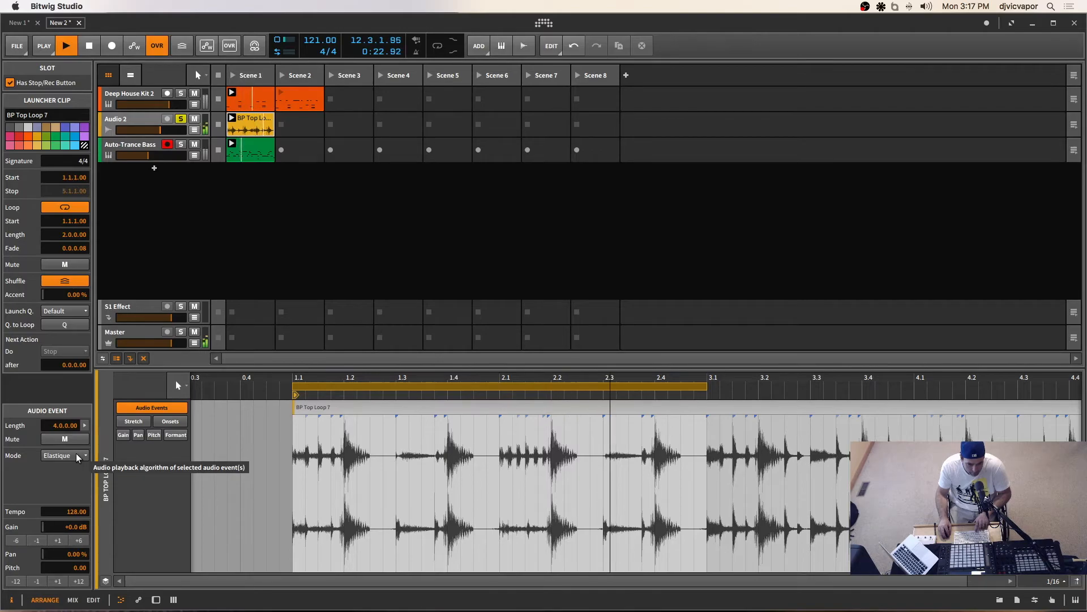
click(64, 455)
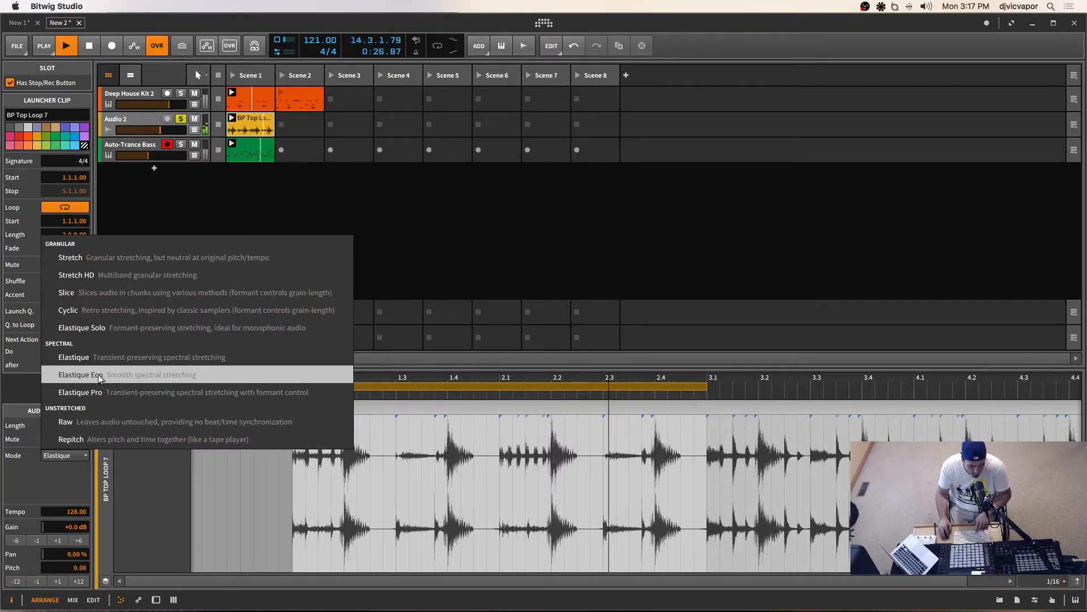
click(74, 374)
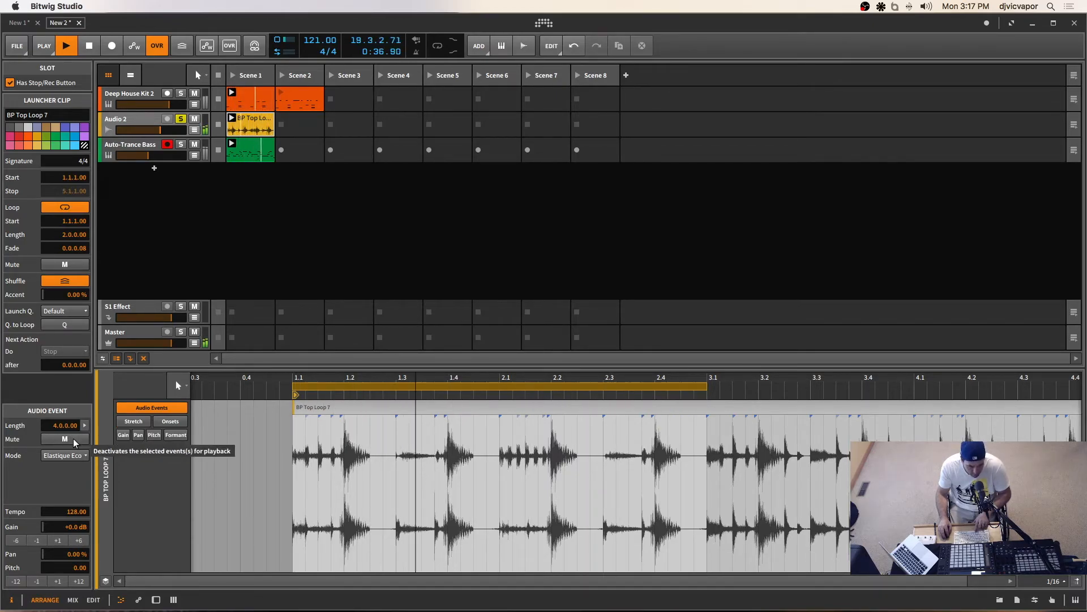
click(63, 456)
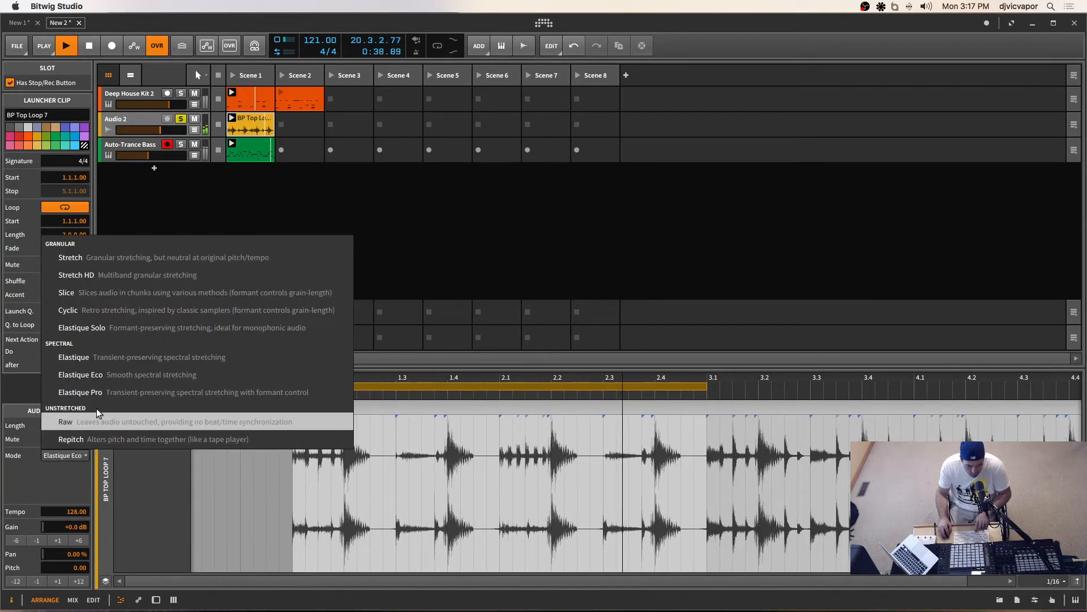
click(80, 392)
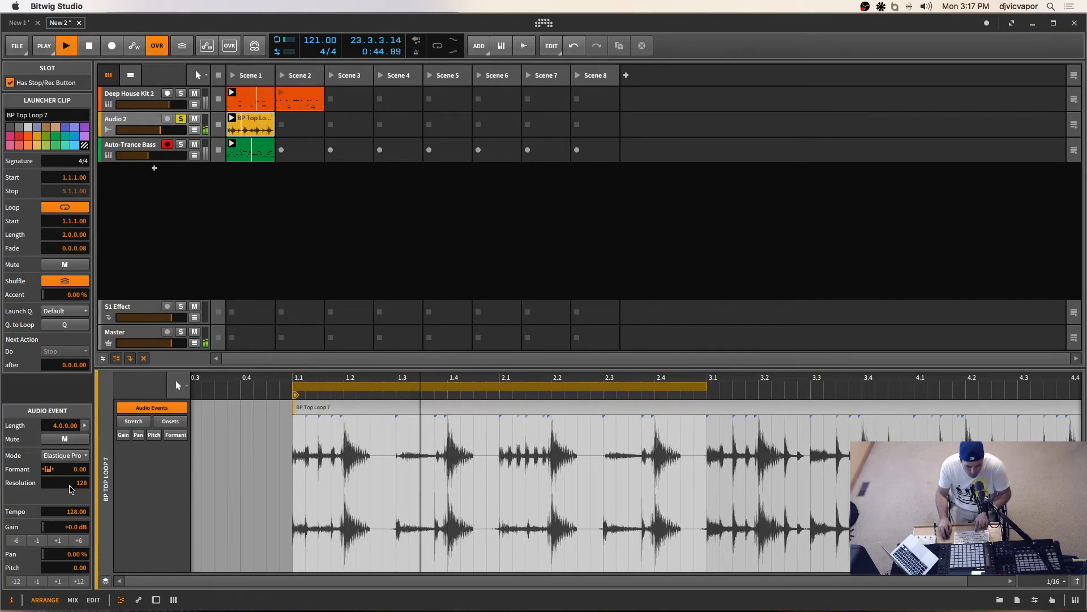
click(63, 455)
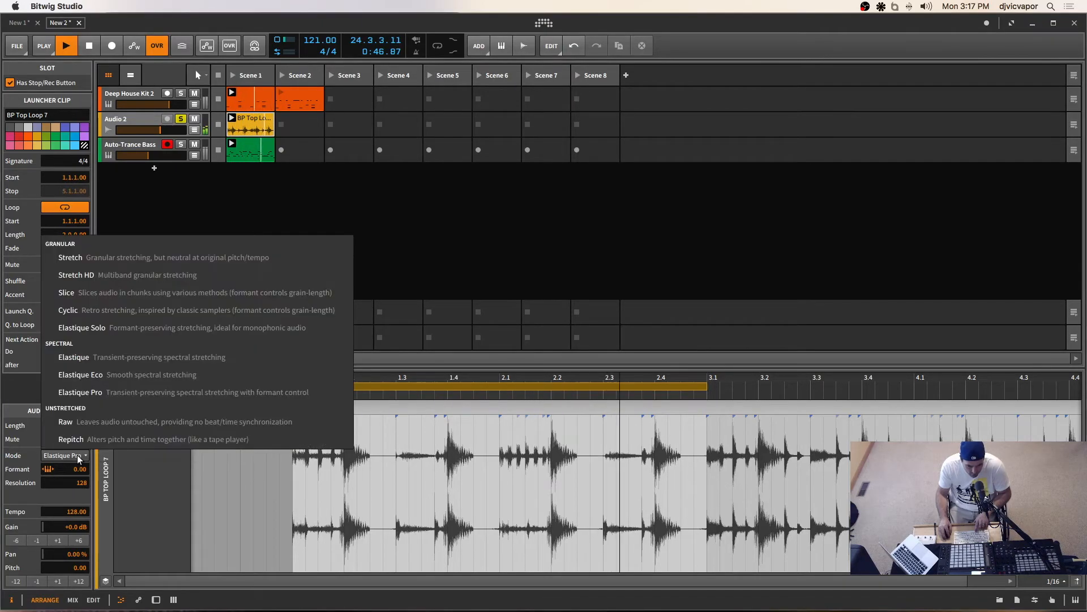
mouse_move(97, 440)
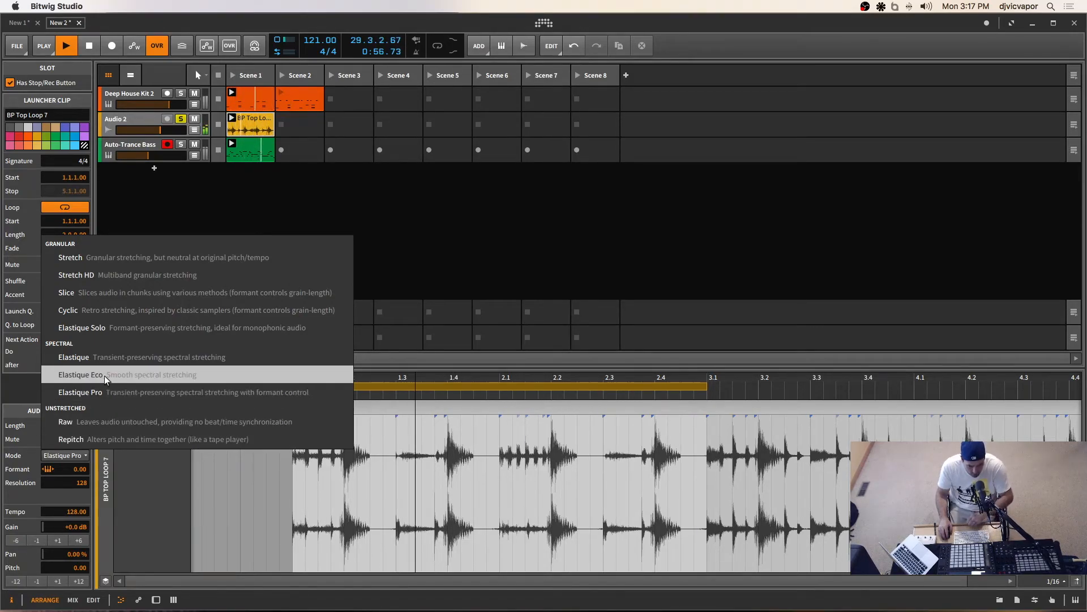
click(77, 374)
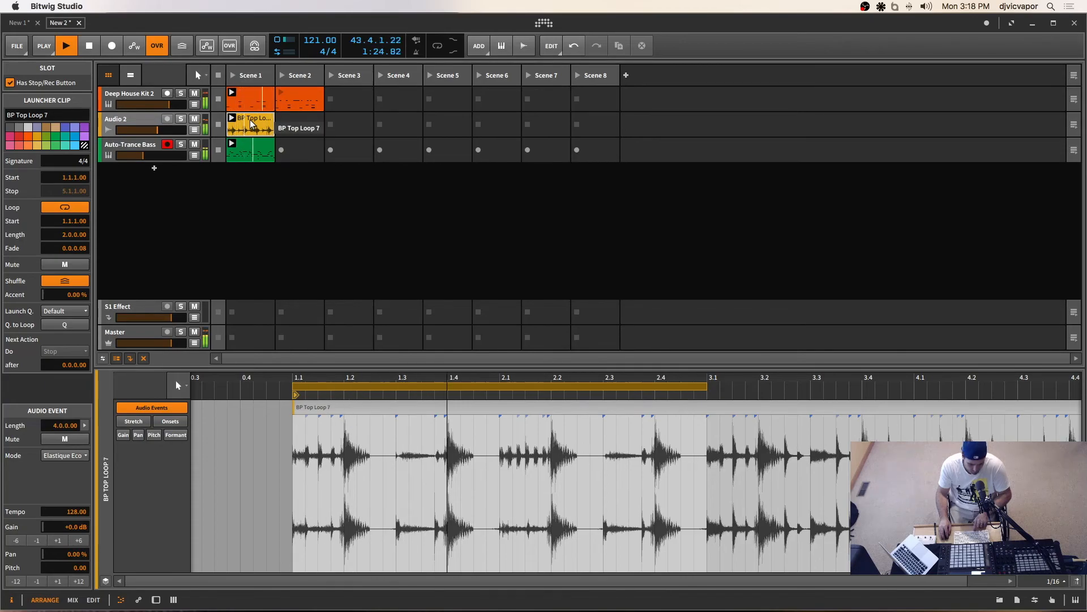
click(88, 45)
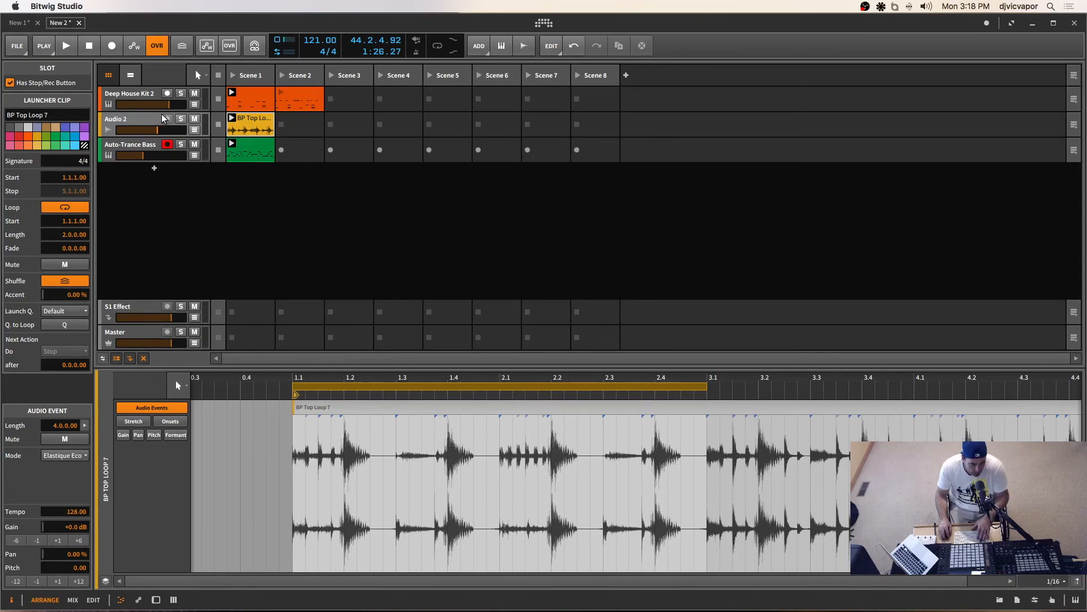
mouse_move(164, 119)
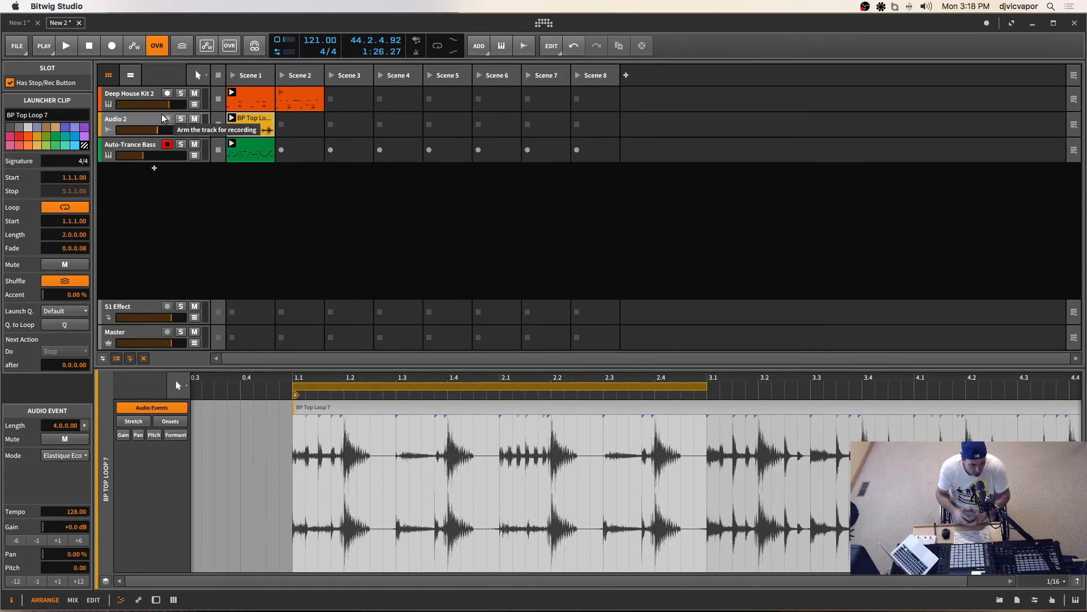